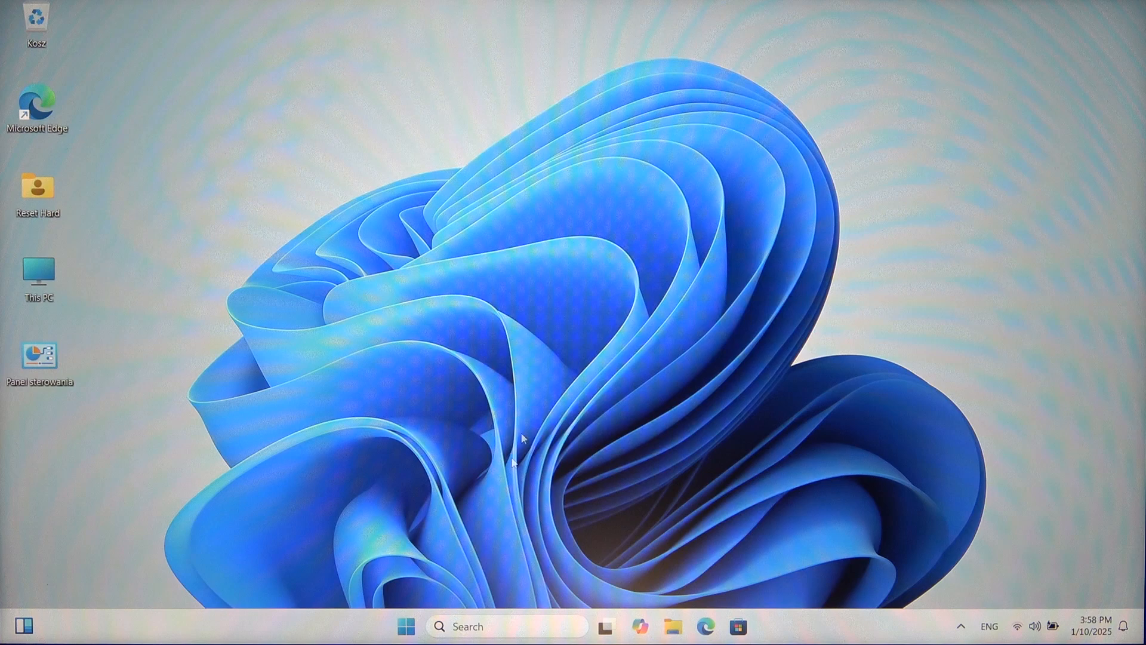
- Shut down Windows 11 from the Start menu's power options
left_click(407, 625)
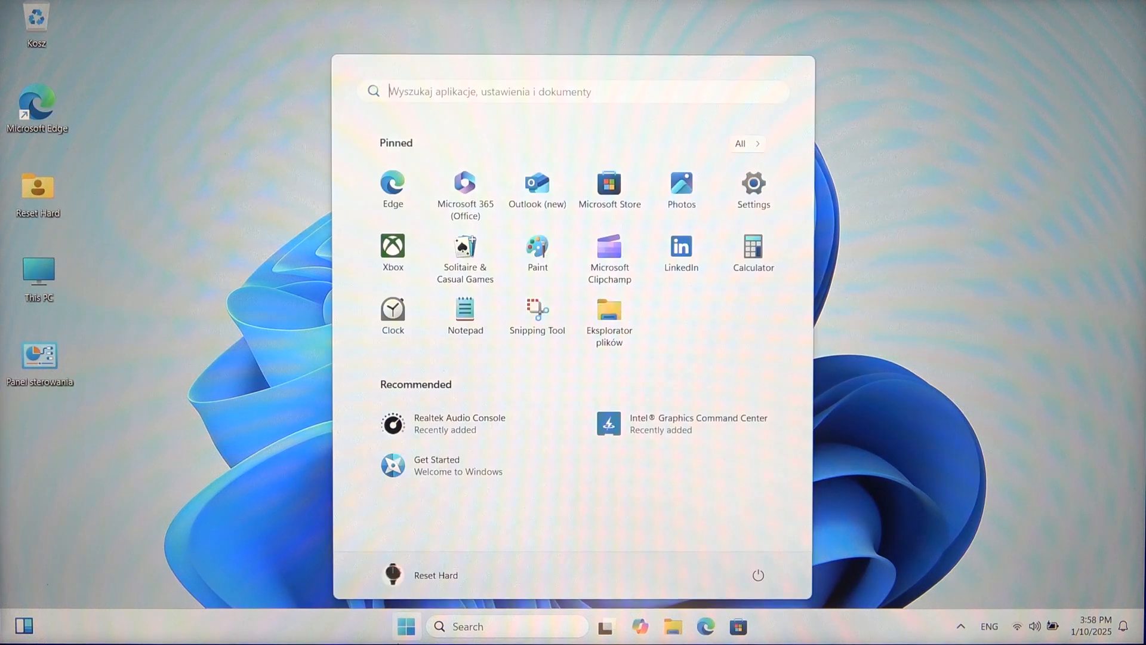
mouse_move(819, 572)
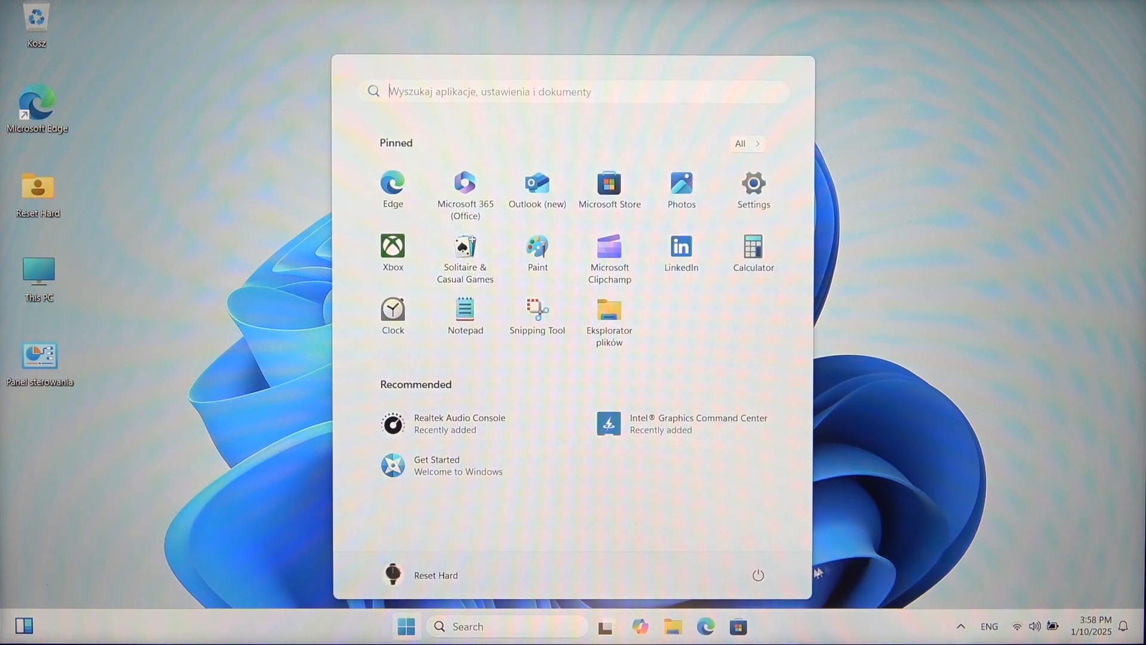
left_click(759, 576)
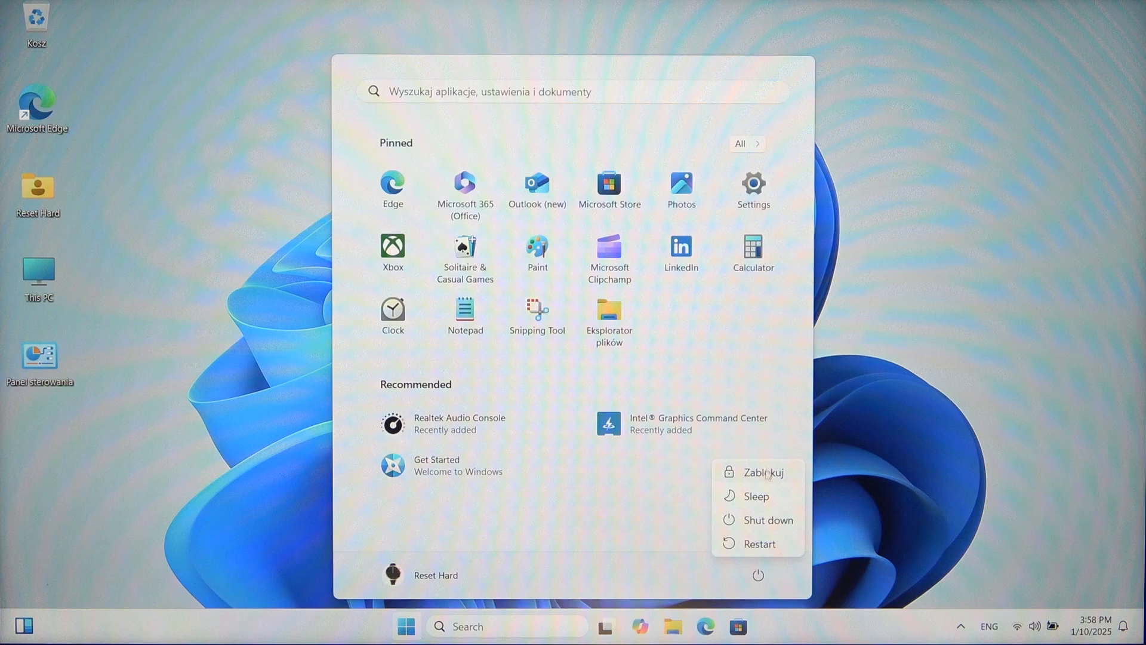
left_click(766, 520)
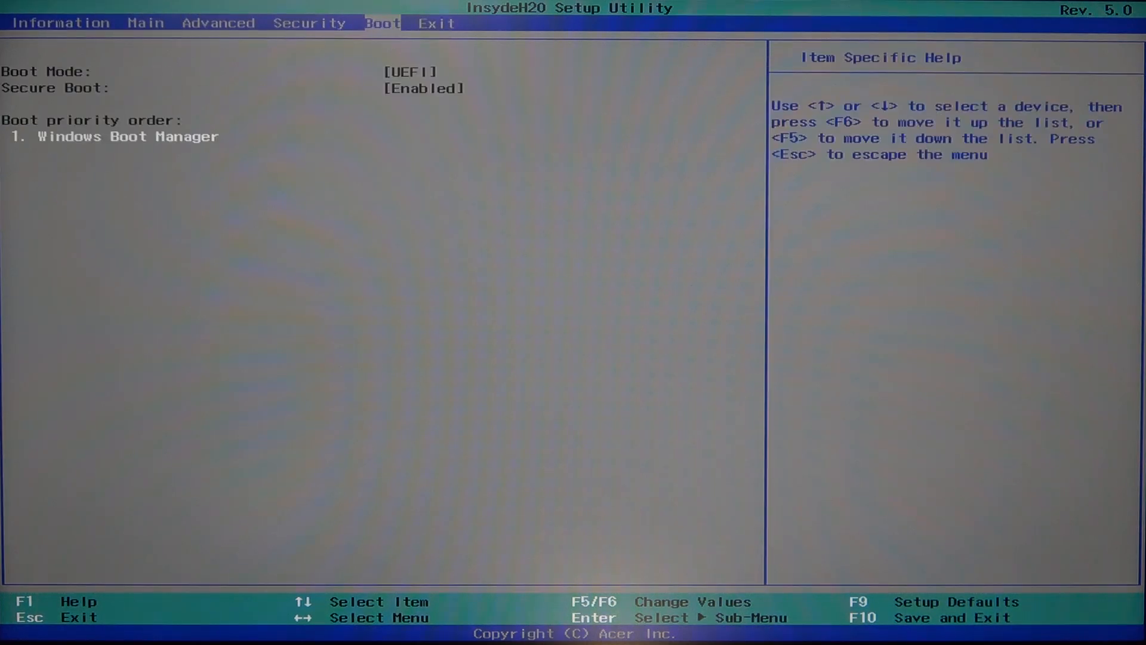
- Decline 'Exit discarding changes?' with No, then press F10 to save and exit
left_click(60, 22)
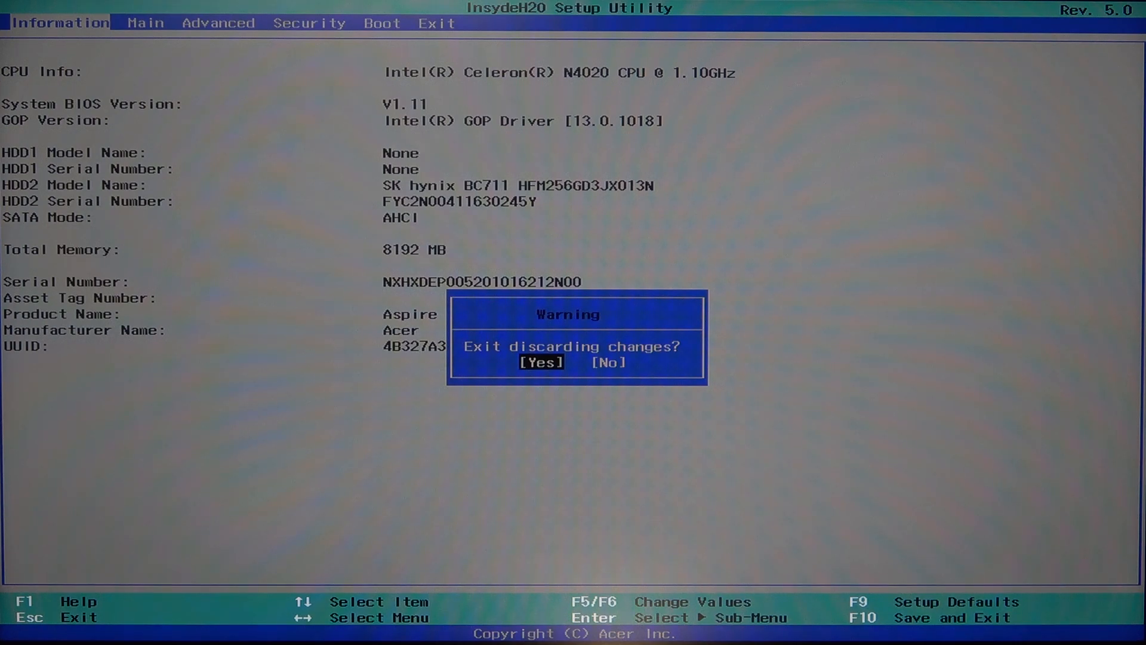
key("Right")
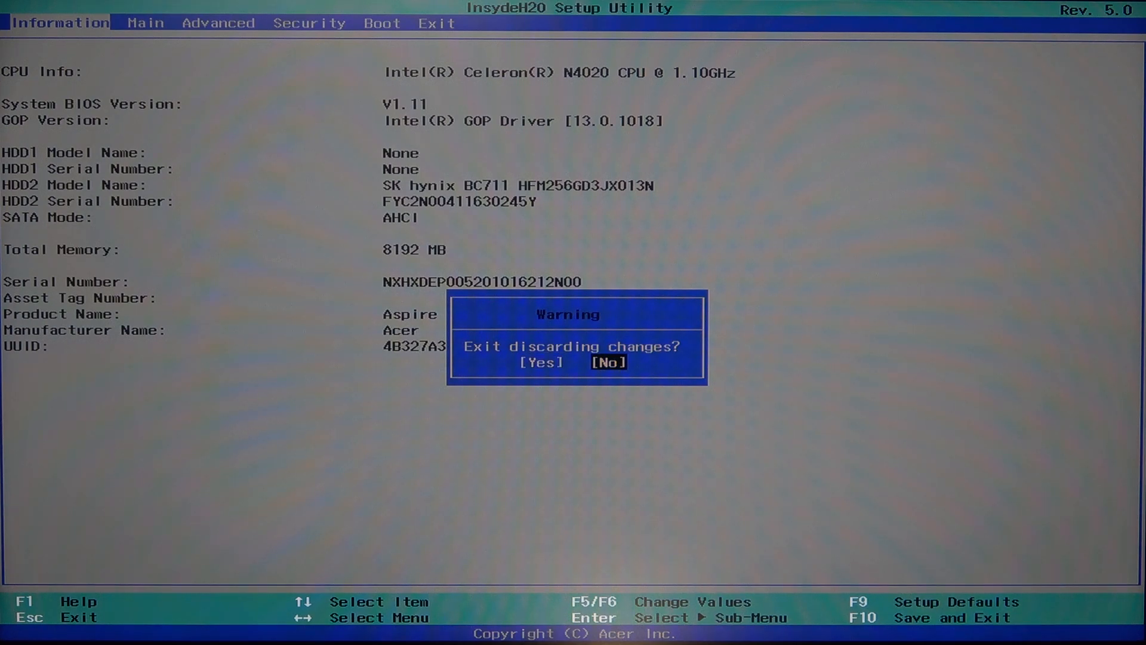
key("Enter")
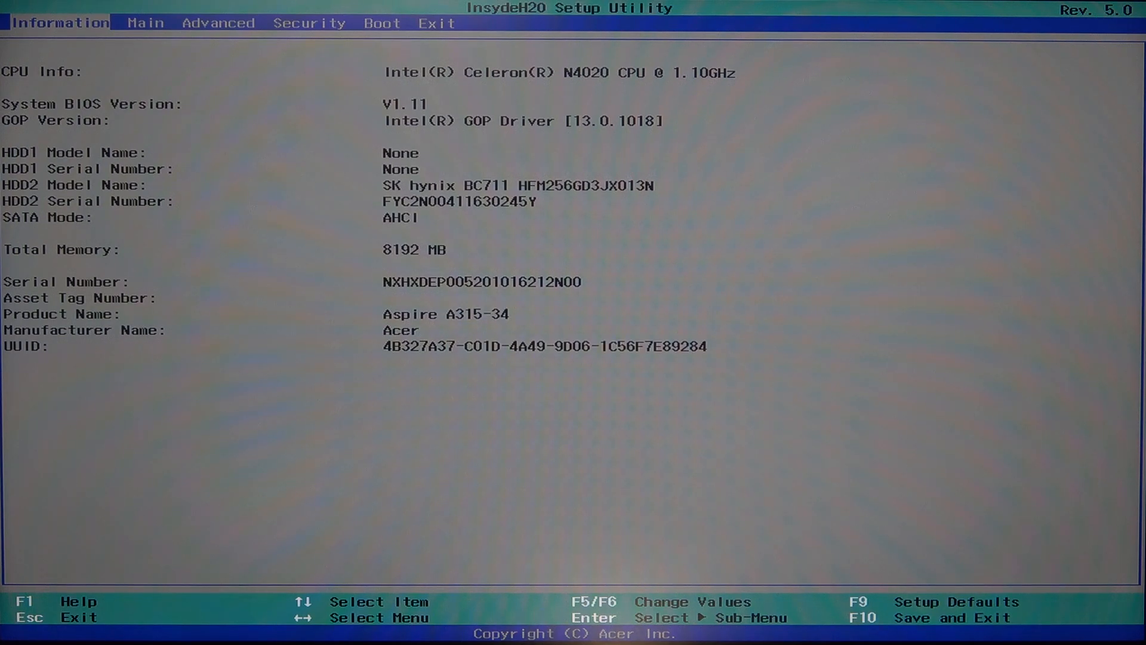
key("F10")
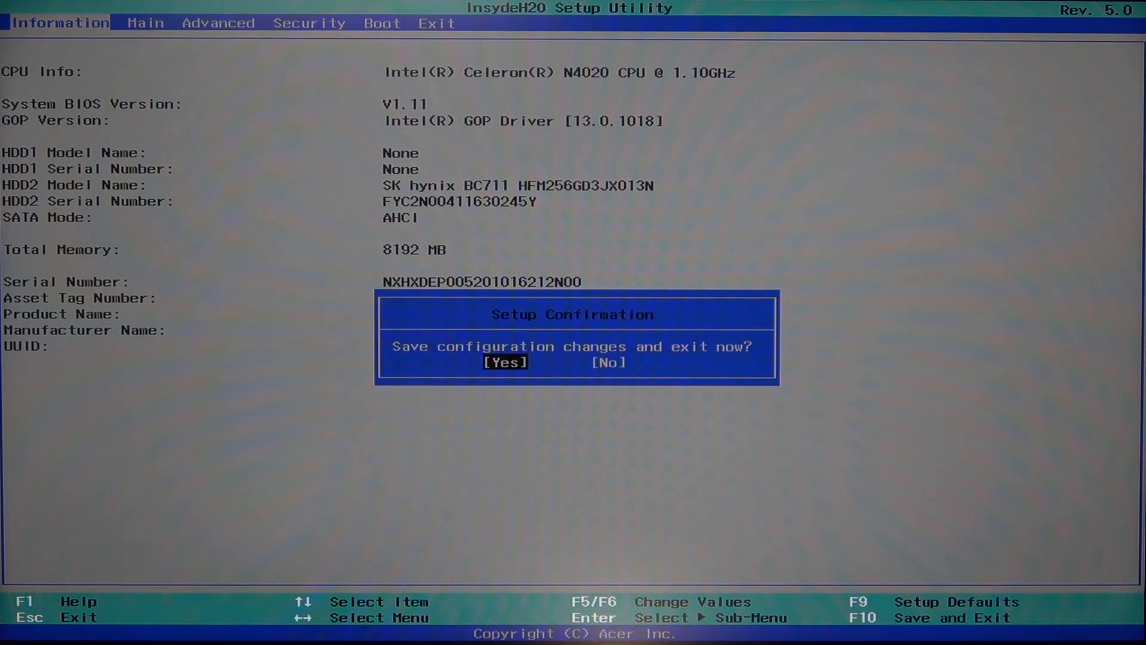